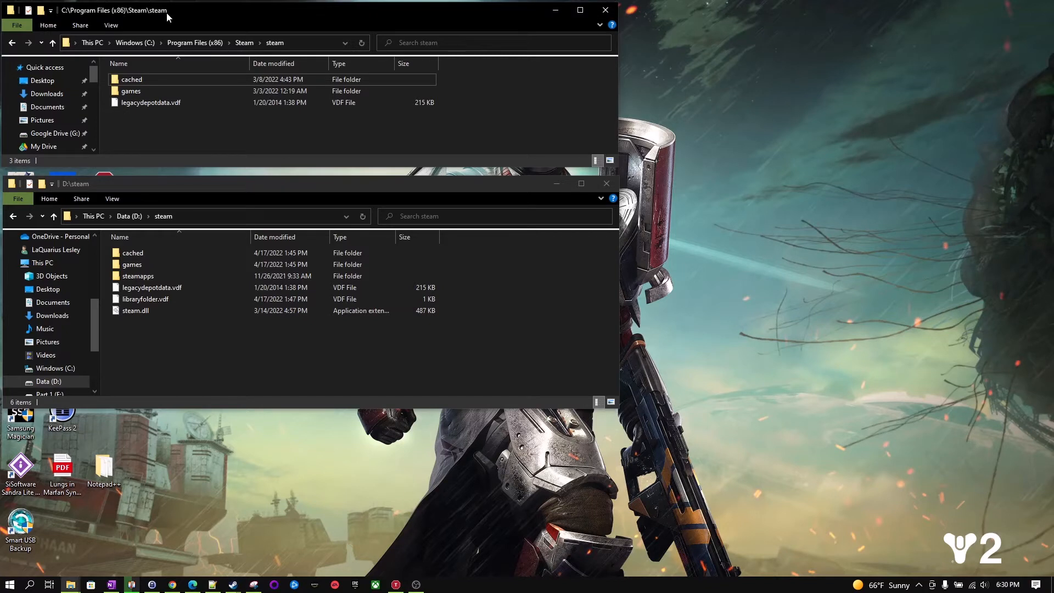
{"action": "mouse_move", "coordinate": [135, 42]}
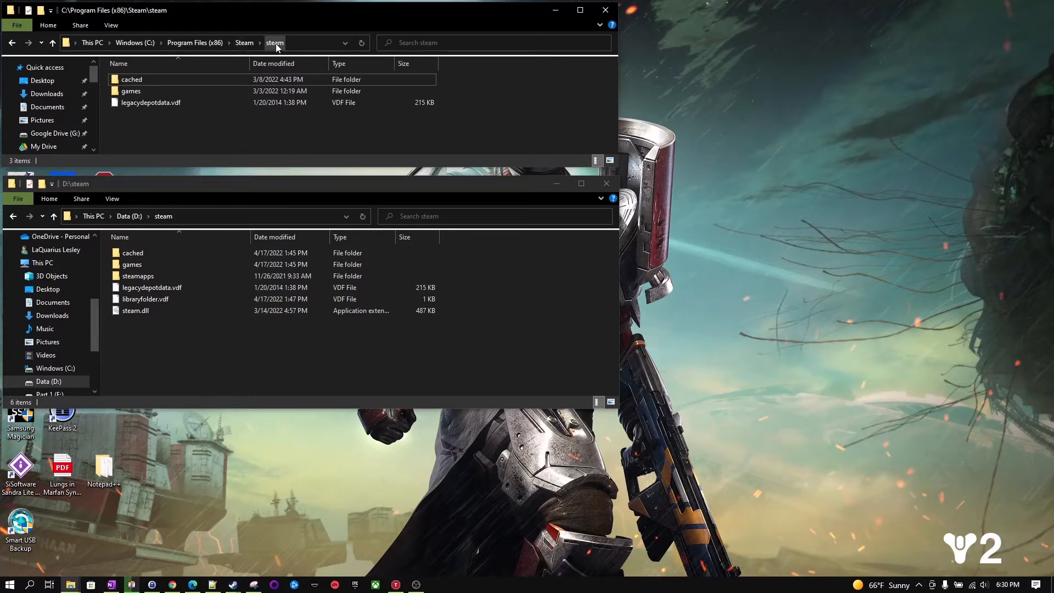
{"action": "mouse_move", "coordinate": [169, 138]}
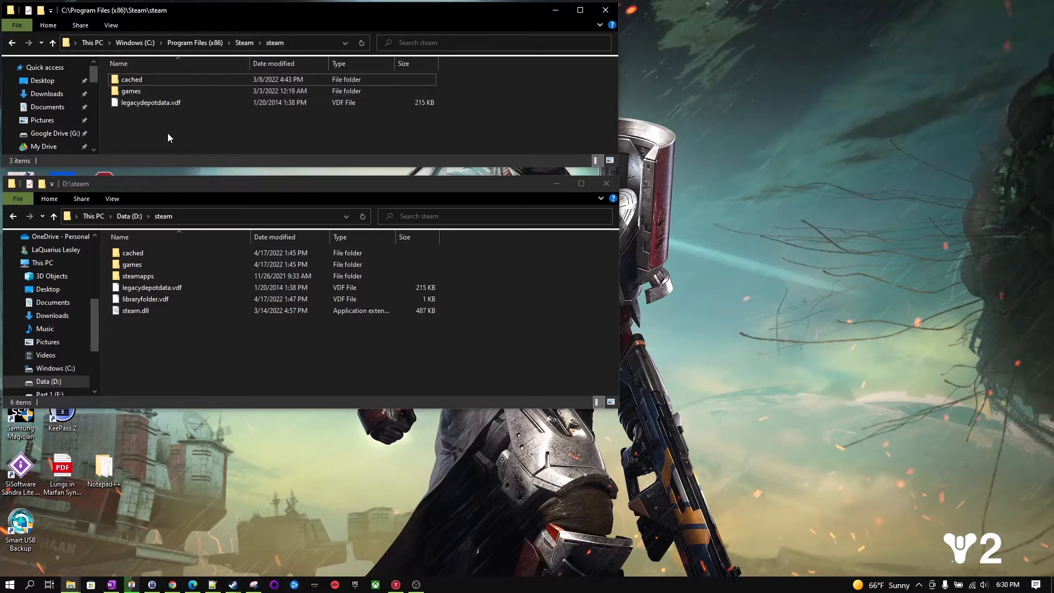
Browse the D: drive window into D:\steam\steamapps, showing common, downloading and shadercache
{"action": "left_click", "coordinate": [131, 91]}
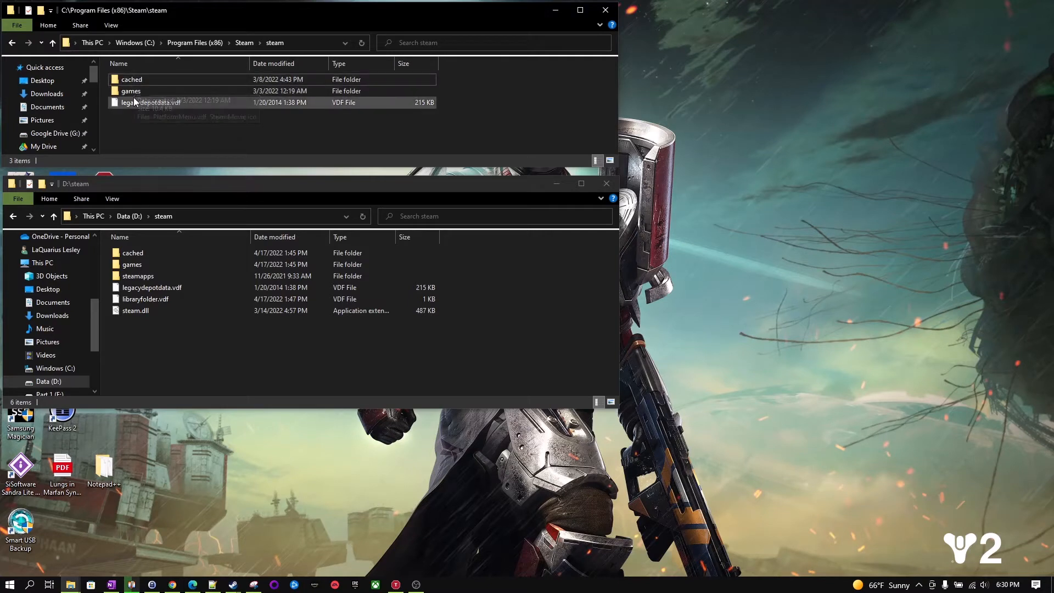
{"action": "mouse_move", "coordinate": [143, 124]}
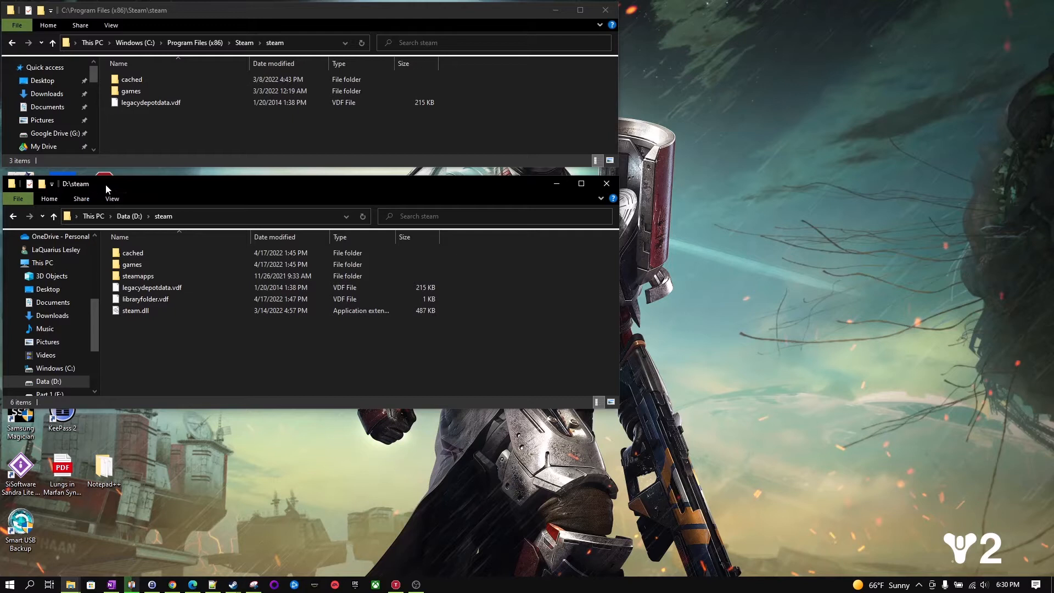
{"action": "mouse_move", "coordinate": [201, 193]}
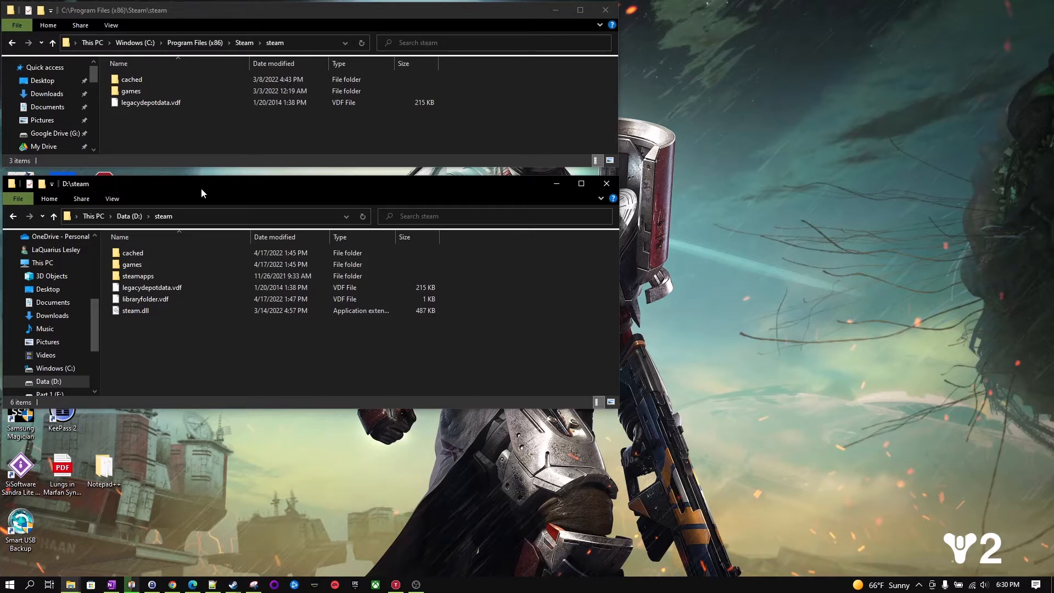
{"action": "mouse_move", "coordinate": [131, 264]}
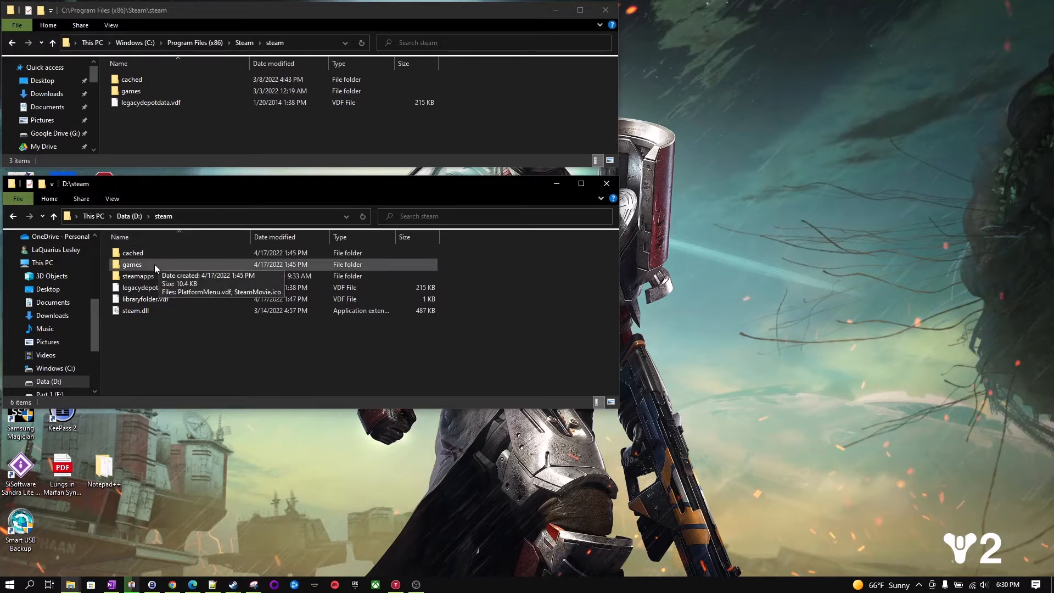
{"action": "mouse_move", "coordinate": [137, 276]}
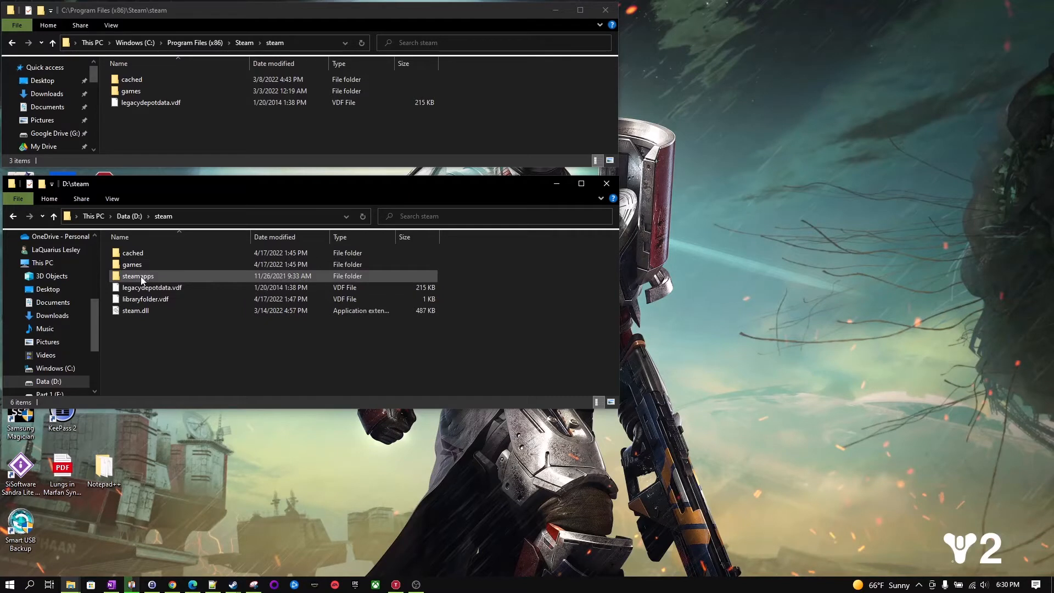
{"action": "mouse_move", "coordinate": [137, 277]}
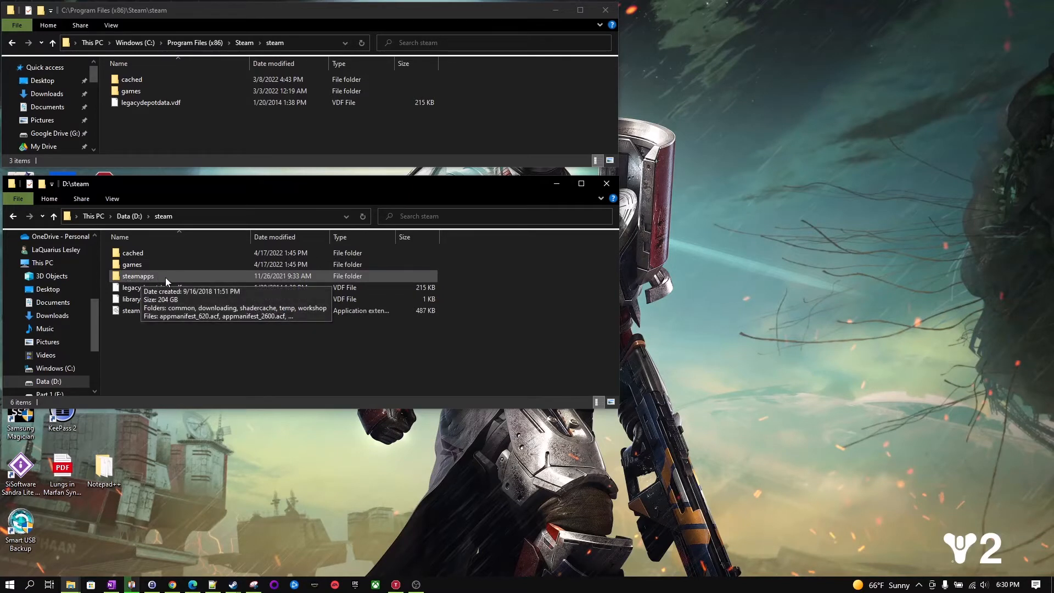
{"action": "mouse_move", "coordinate": [218, 279]}
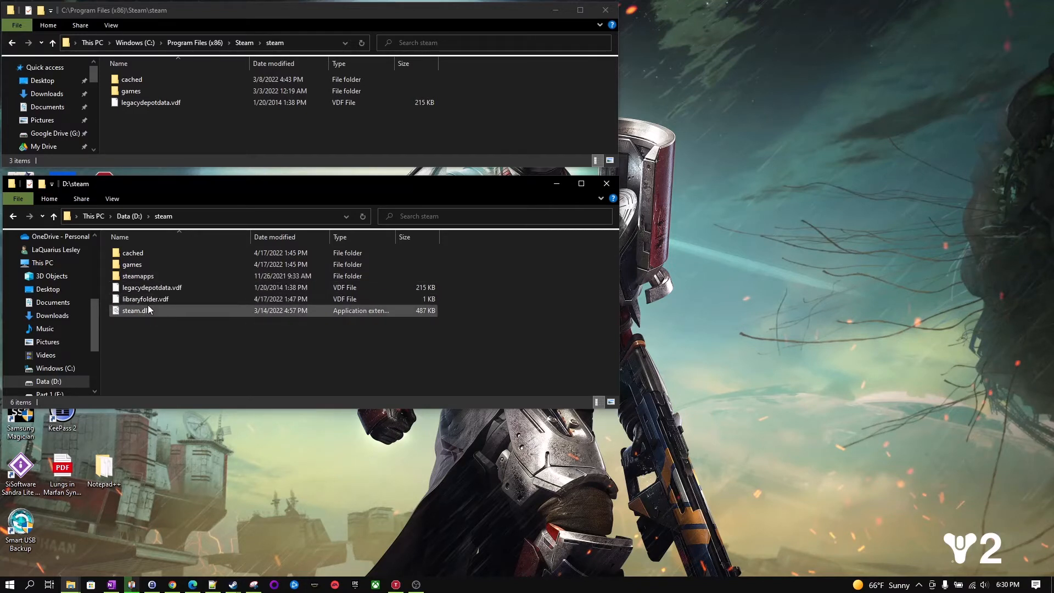
{"action": "left_click", "coordinate": [152, 287]}
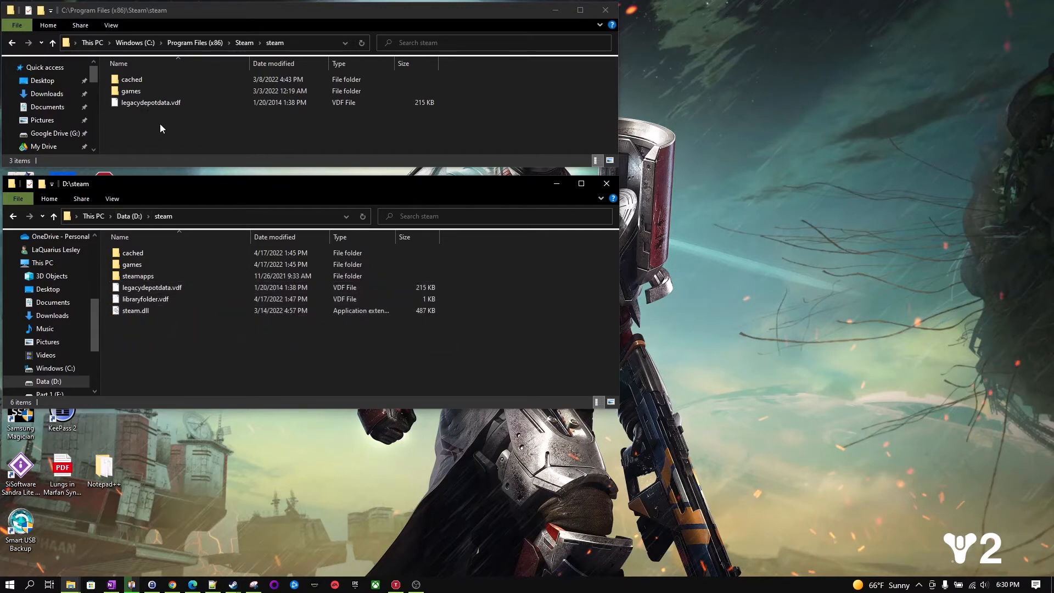
{"action": "left_click", "coordinate": [131, 79]}
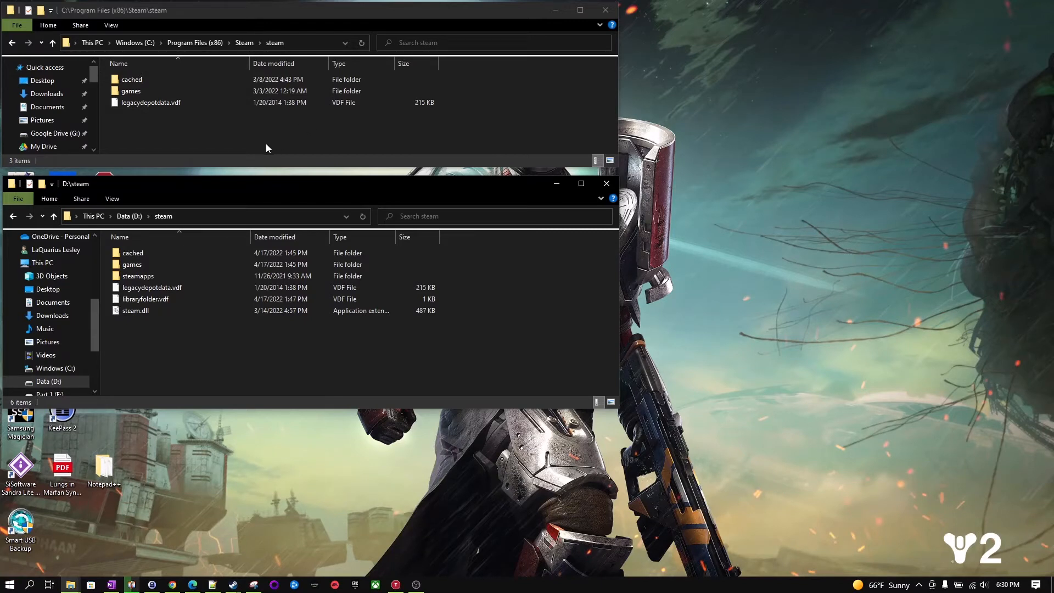
{"action": "mouse_move", "coordinate": [167, 124]}
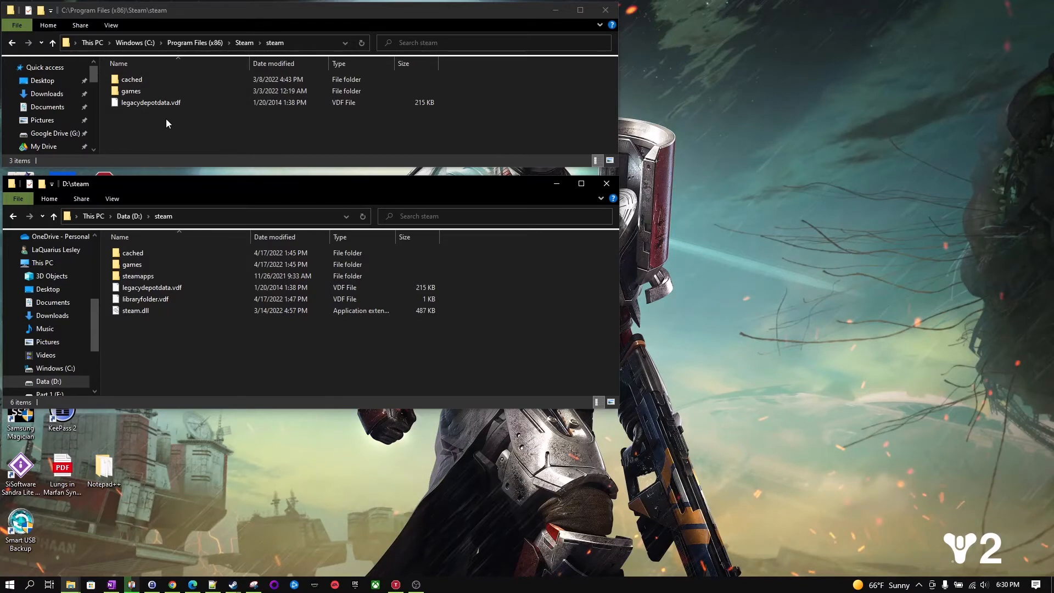
{"action": "left_click", "coordinate": [151, 102]}
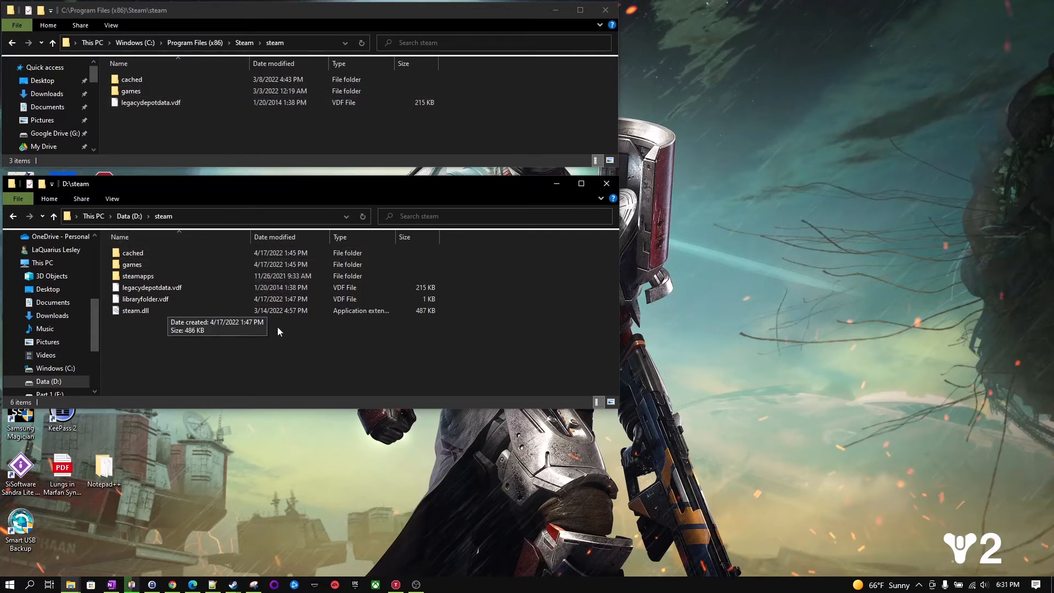
{"action": "mouse_move", "coordinate": [220, 356]}
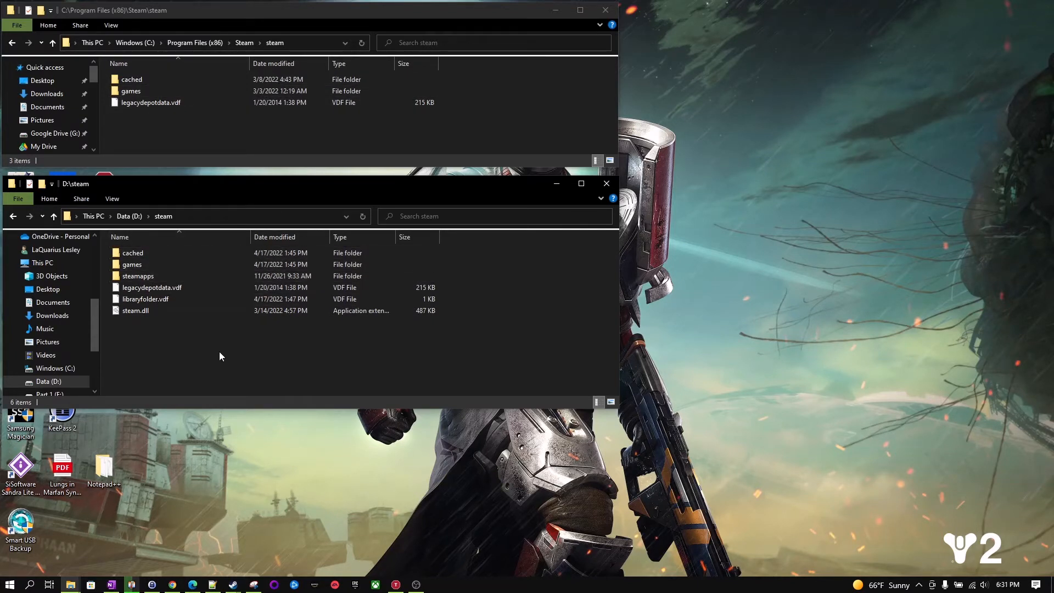
{"action": "left_click", "coordinate": [145, 298]}
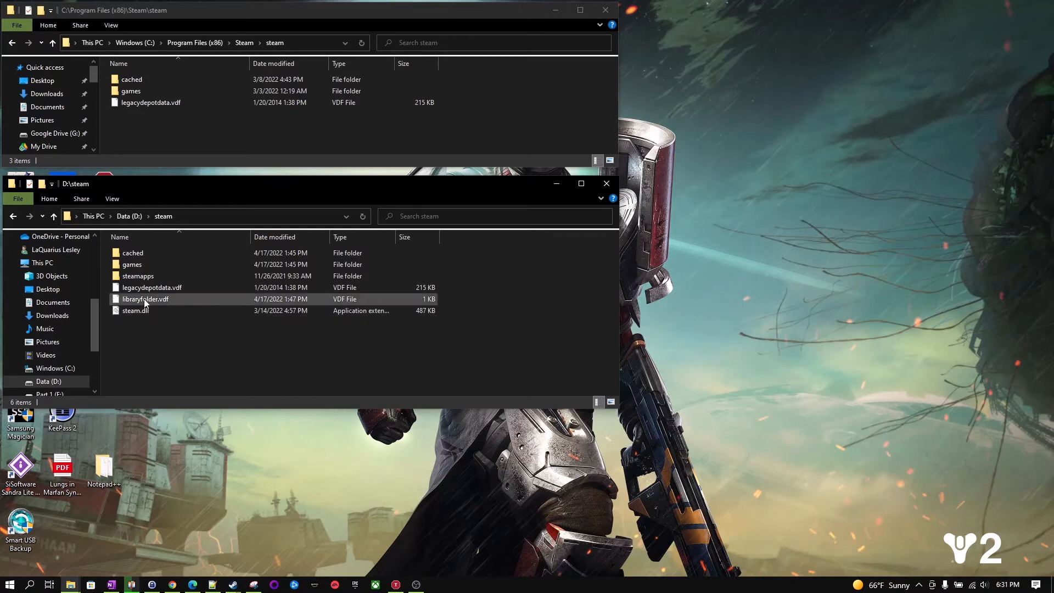
{"action": "left_click", "coordinate": [138, 275]}
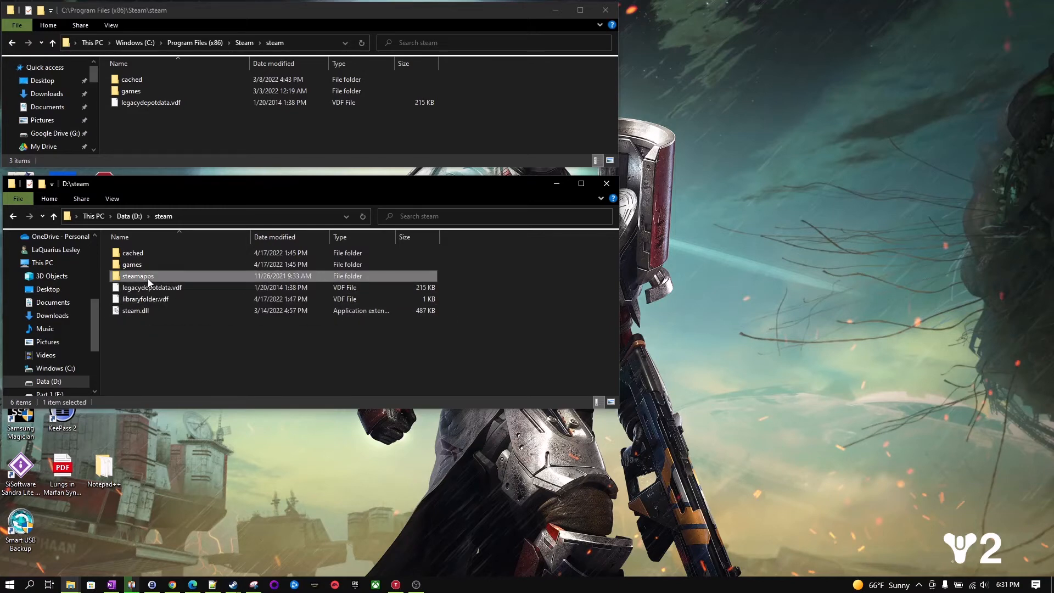
{"action": "double_click", "coordinate": [138, 276]}
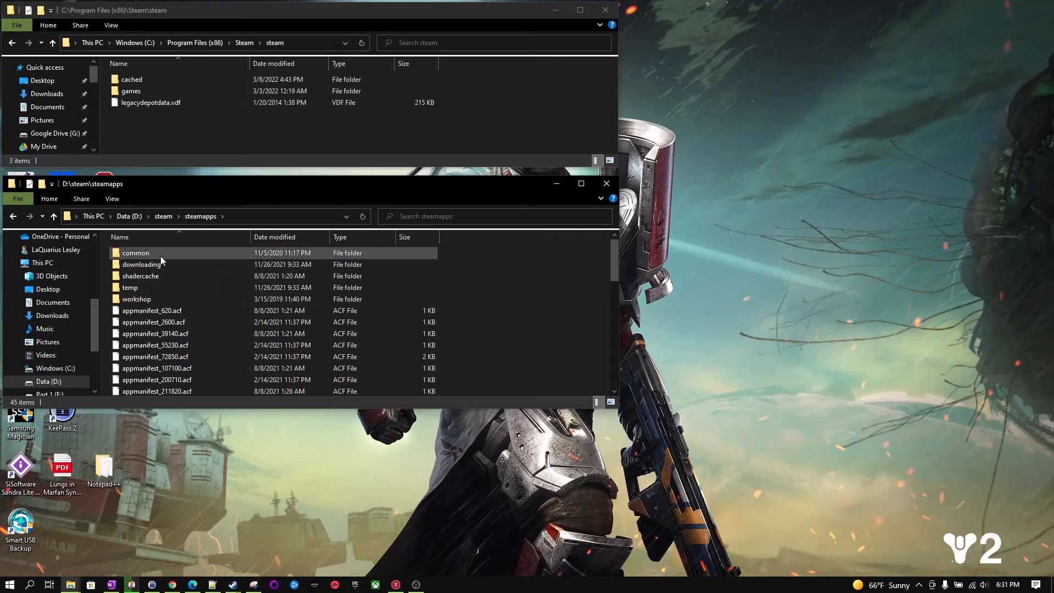
{"action": "mouse_move", "coordinate": [153, 261]}
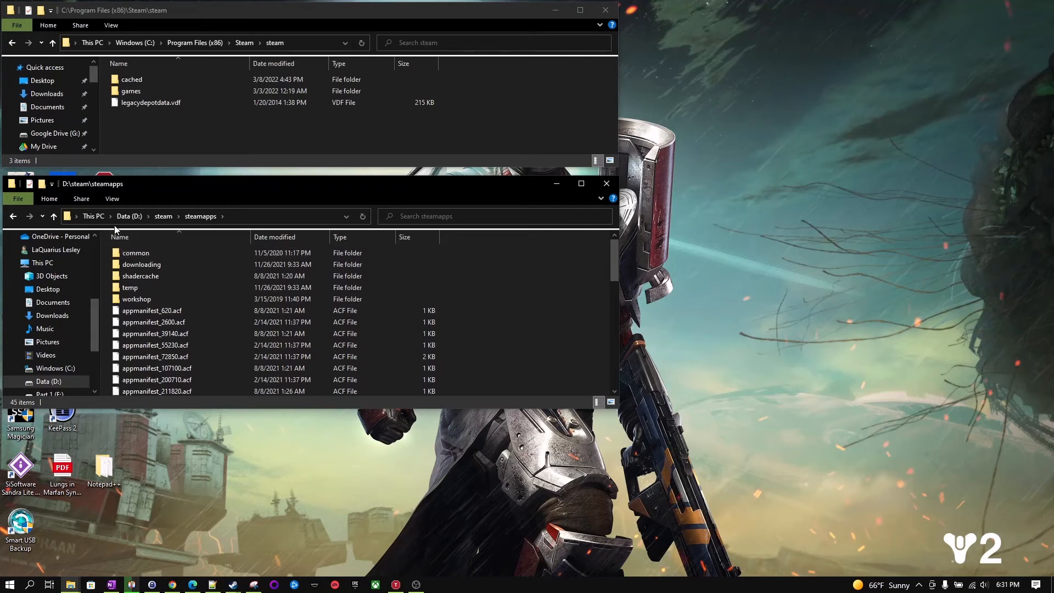
{"action": "mouse_move", "coordinate": [12, 216]}
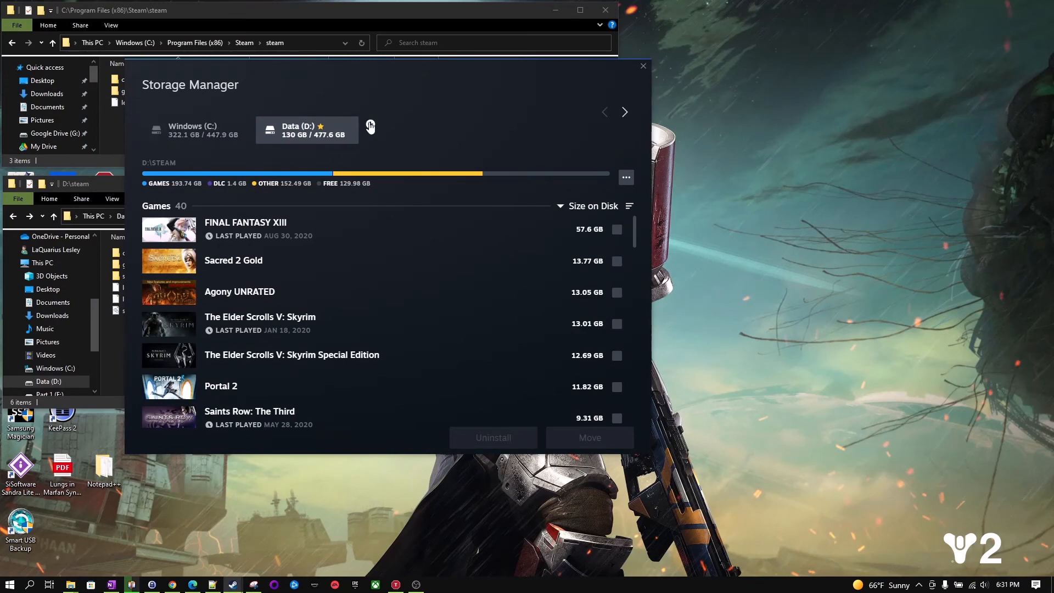
Start adding a library on Data (D:) in Storage Manager, then cancel the new-folder dialog
{"action": "left_click", "coordinate": [370, 126]}
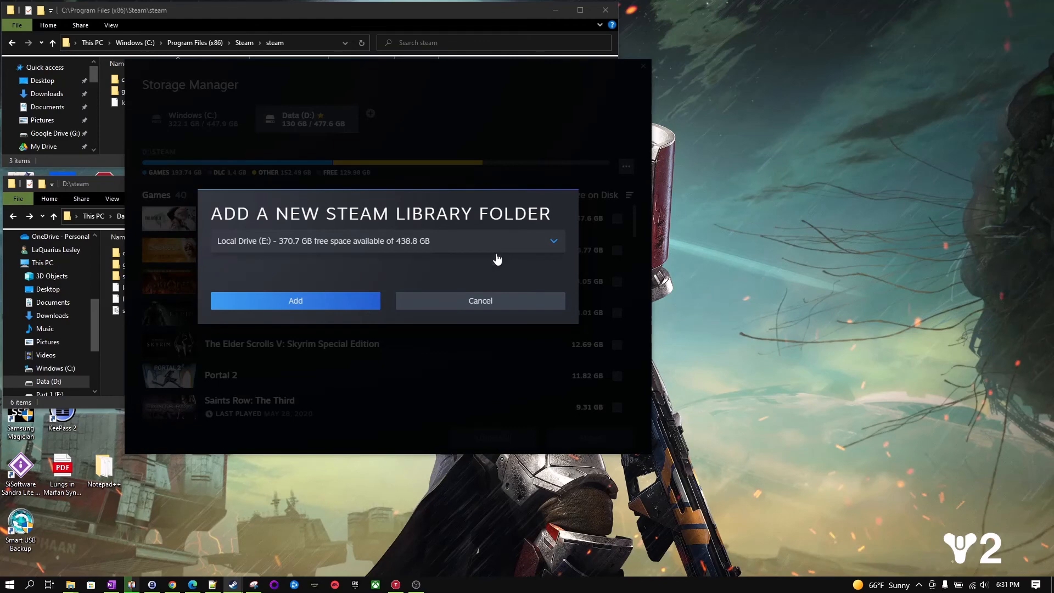
{"action": "mouse_move", "coordinate": [480, 300]}
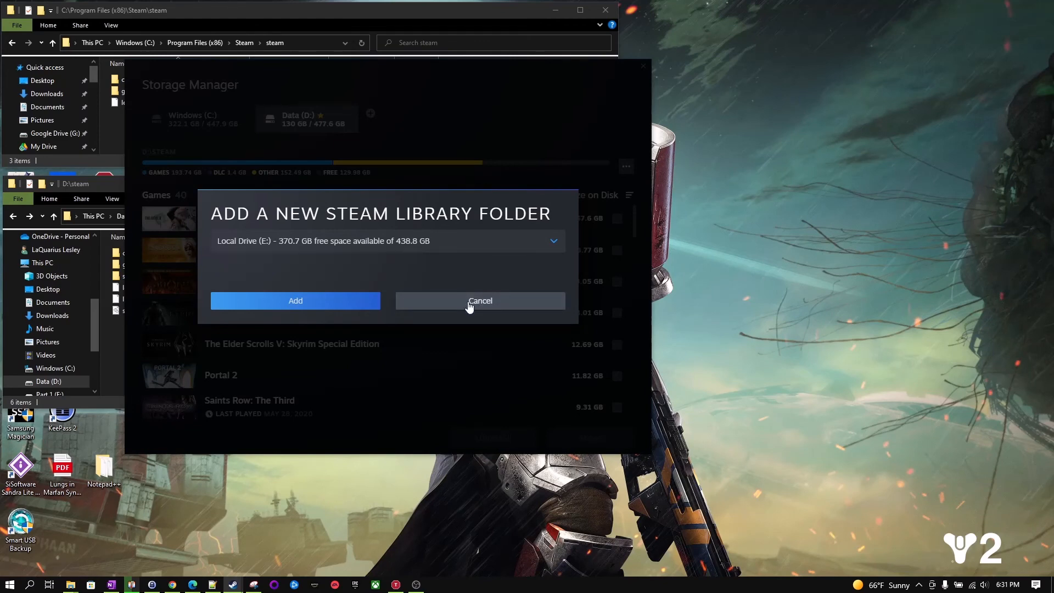
{"action": "left_click", "coordinate": [479, 300]}
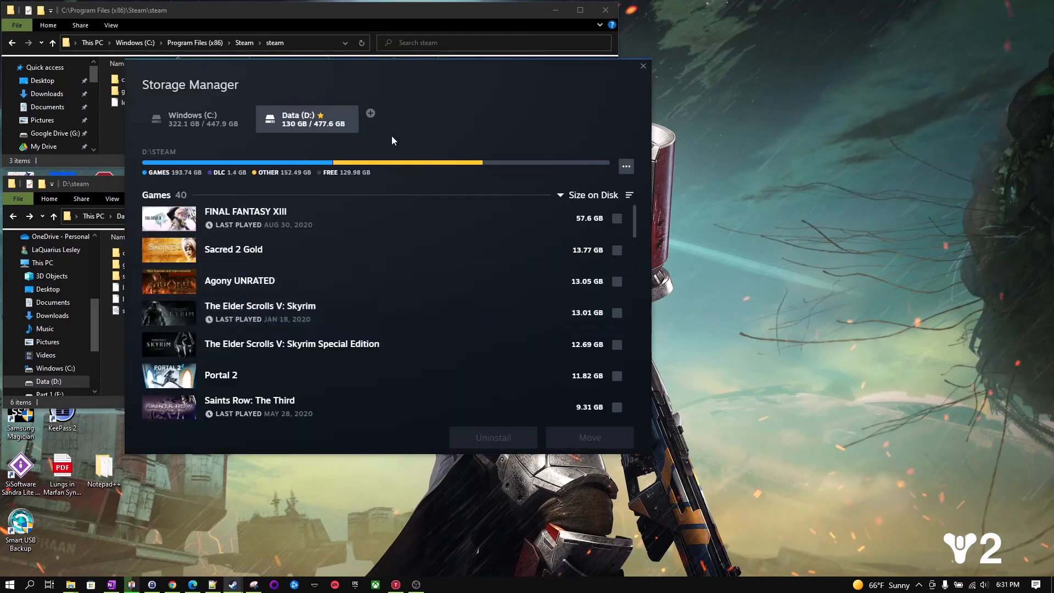
{"action": "mouse_move", "coordinate": [501, 120]}
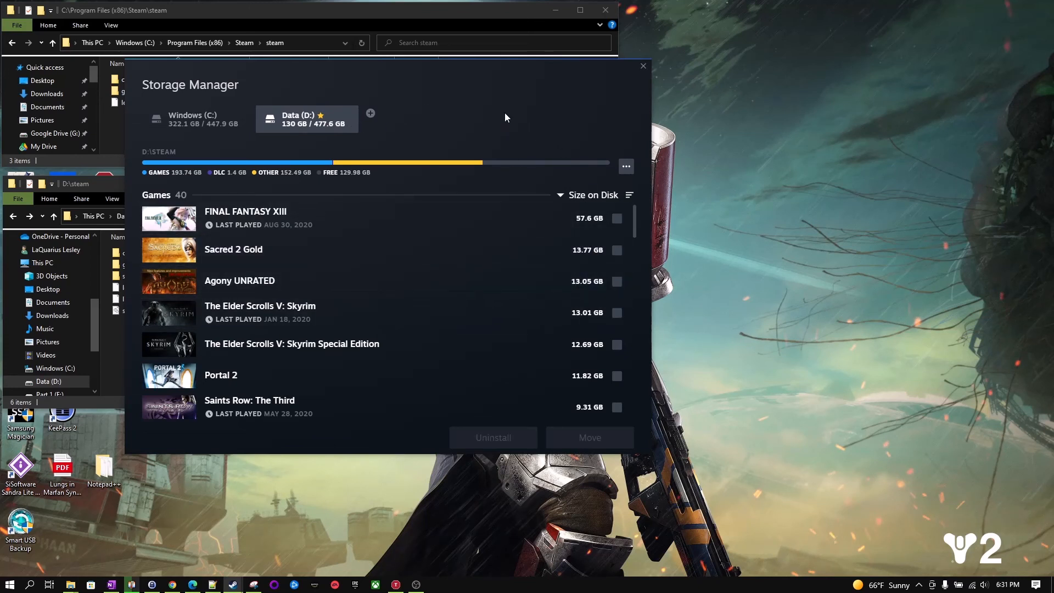
{"action": "mouse_move", "coordinate": [422, 142]}
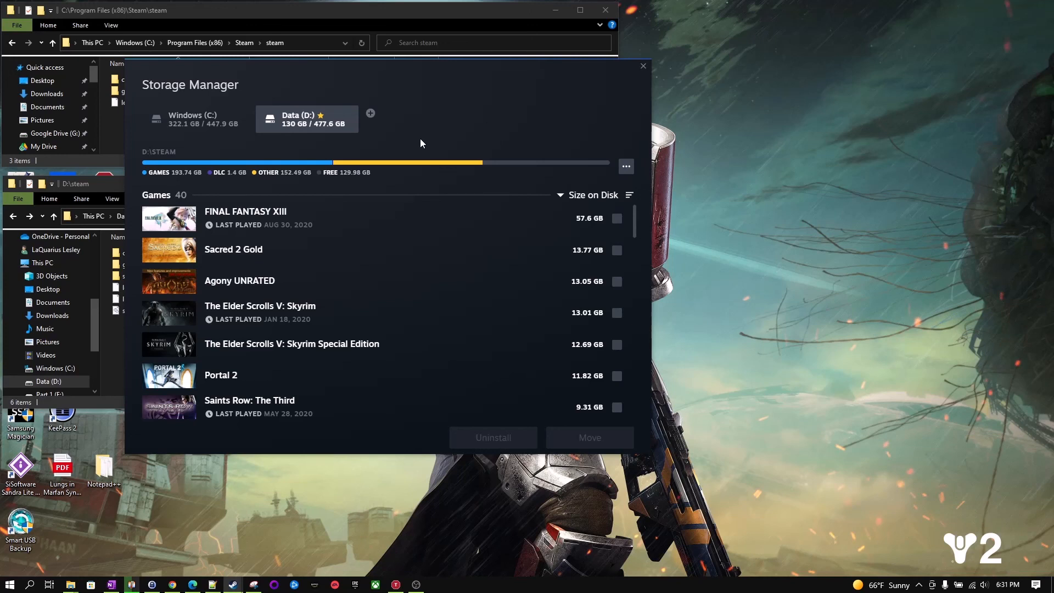
{"action": "mouse_move", "coordinate": [450, 117]}
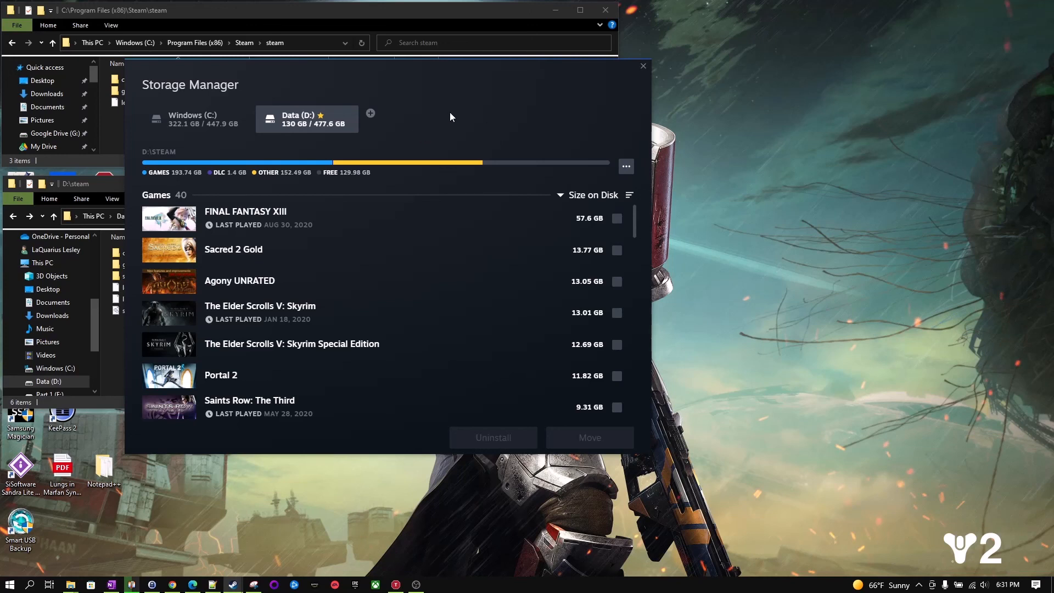
{"action": "mouse_move", "coordinate": [472, 120]}
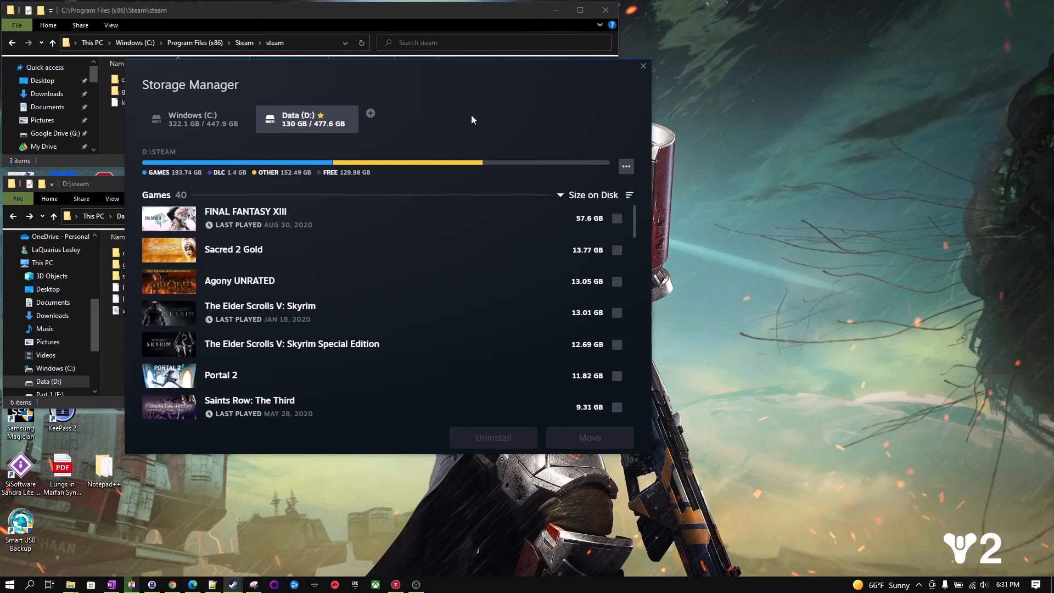